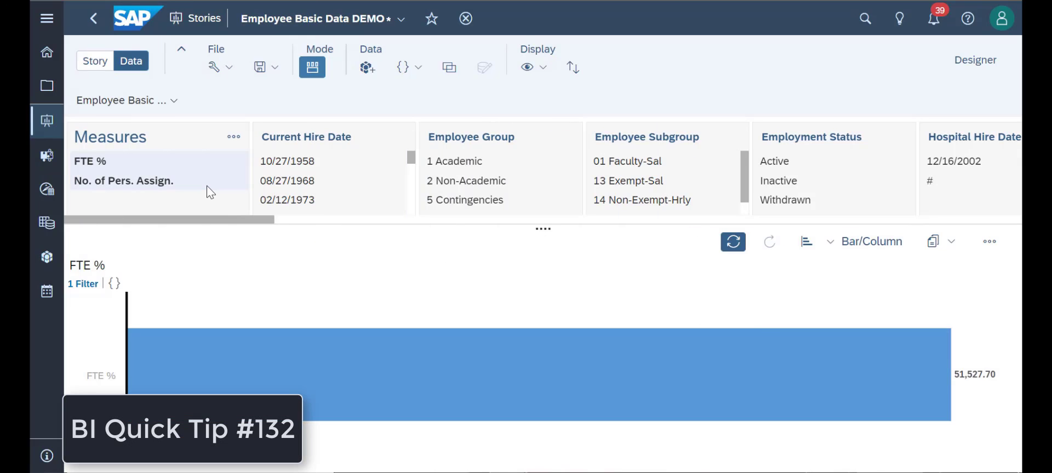
# - Return to the home page and show the Commitment Adjustments tile full screen
pyautogui.click(123, 181)
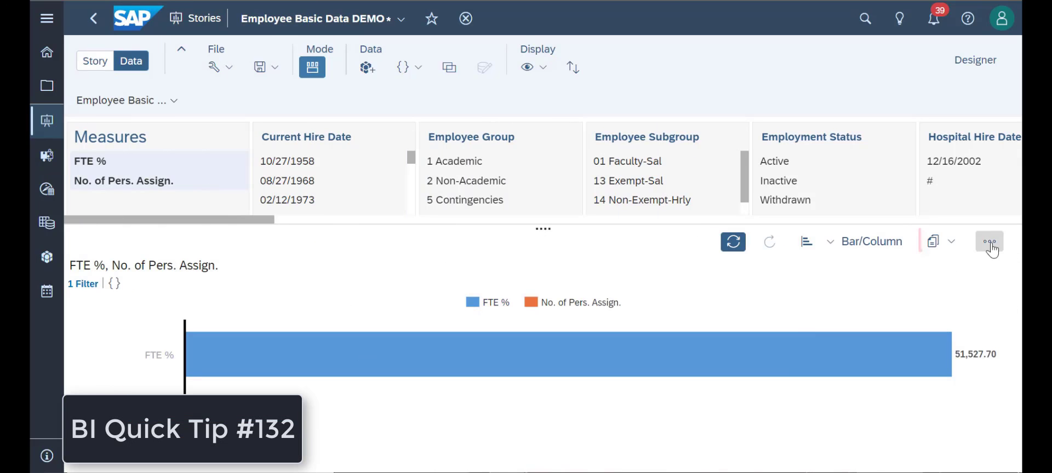
pyautogui.click(943, 241)
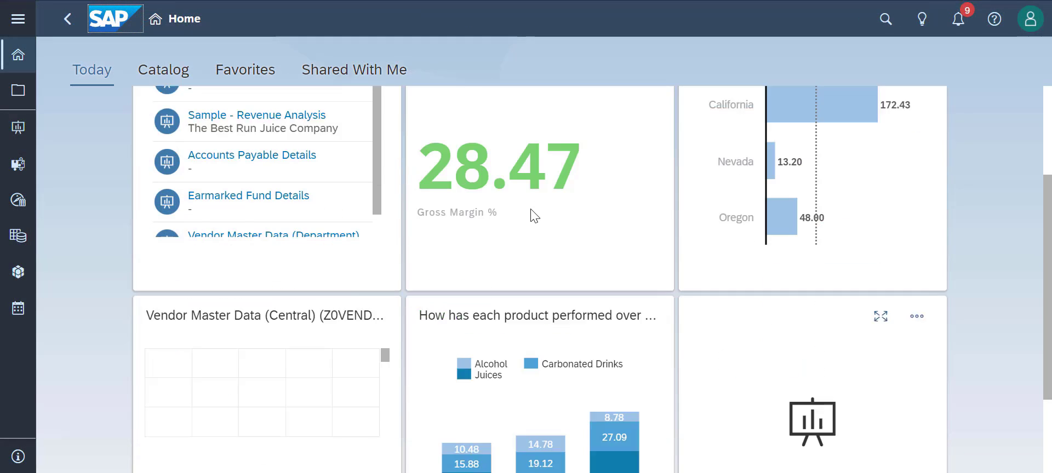
pyautogui.scroll(-3)
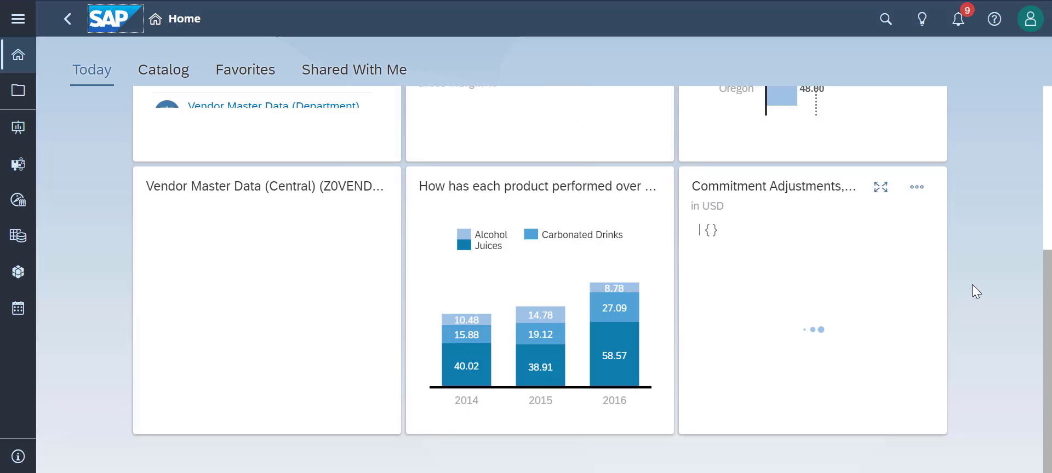
pyautogui.click(880, 187)
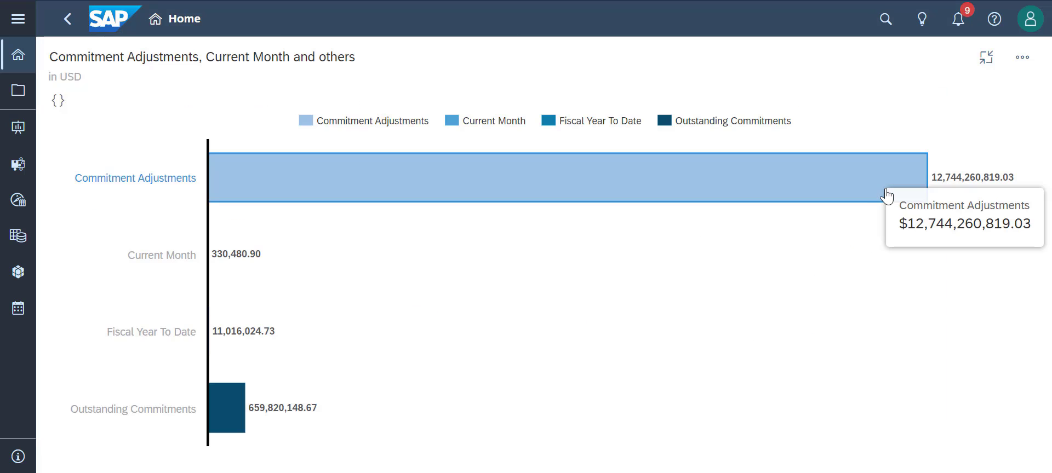
# - Review the Commitment Adjustments tile's title and subtitle in its Information dialog
pyautogui.click(1022, 57)
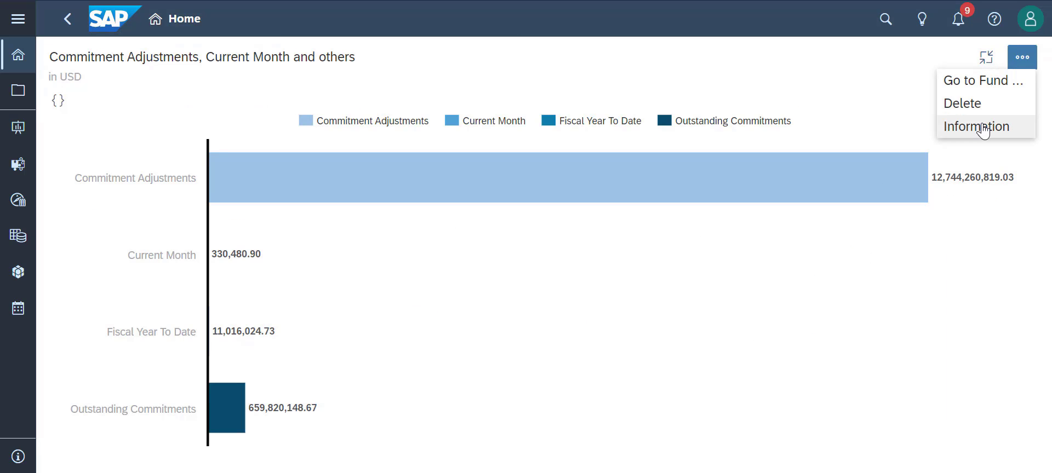
pyautogui.click(976, 126)
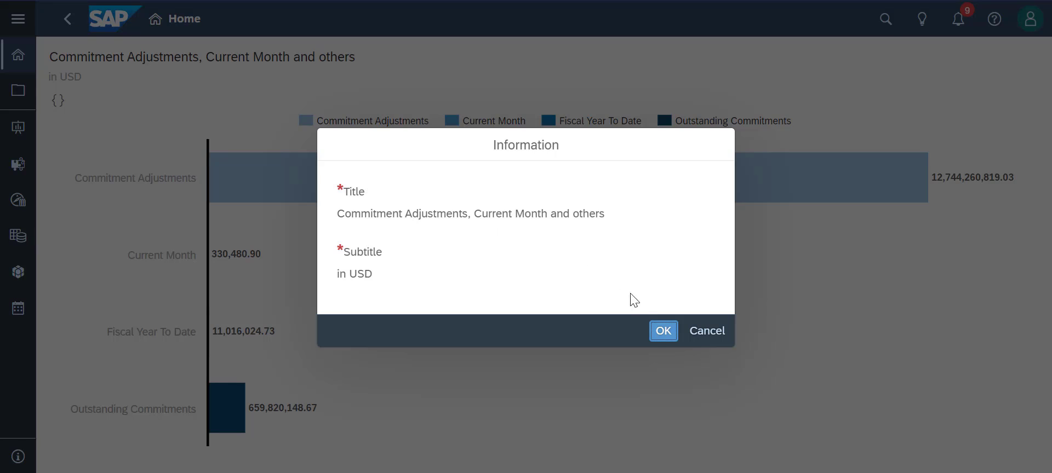
pyautogui.click(664, 331)
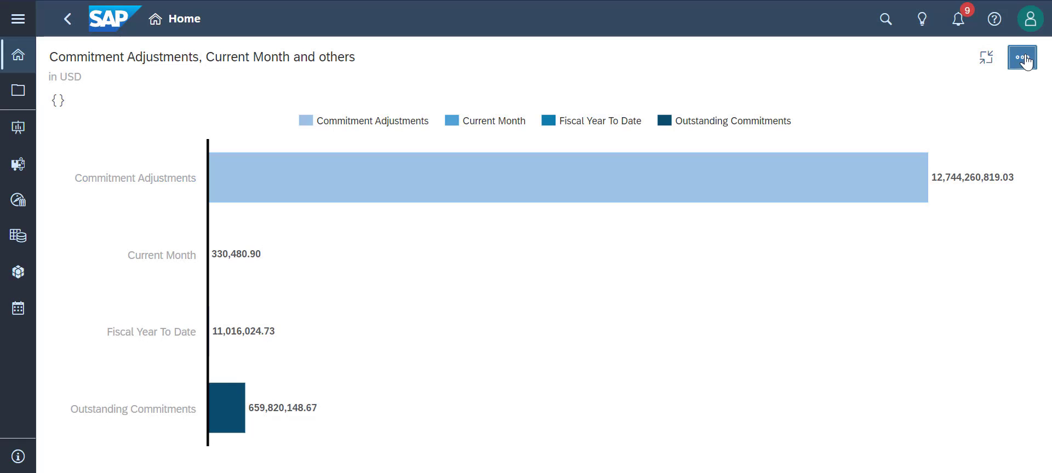
pyautogui.click(1021, 56)
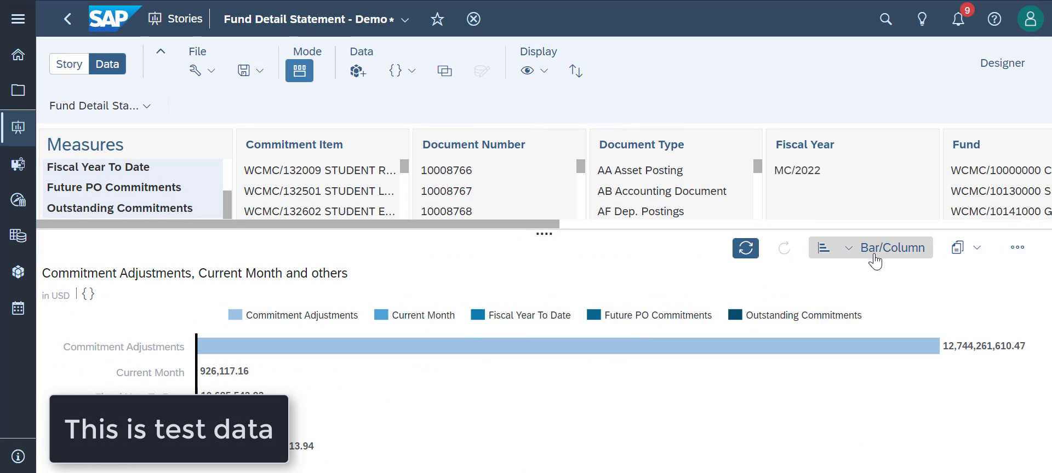
# - Copy the Commitment Adjustments chart to the Fund Detail Statement's Analysis page
pyautogui.click(967, 248)
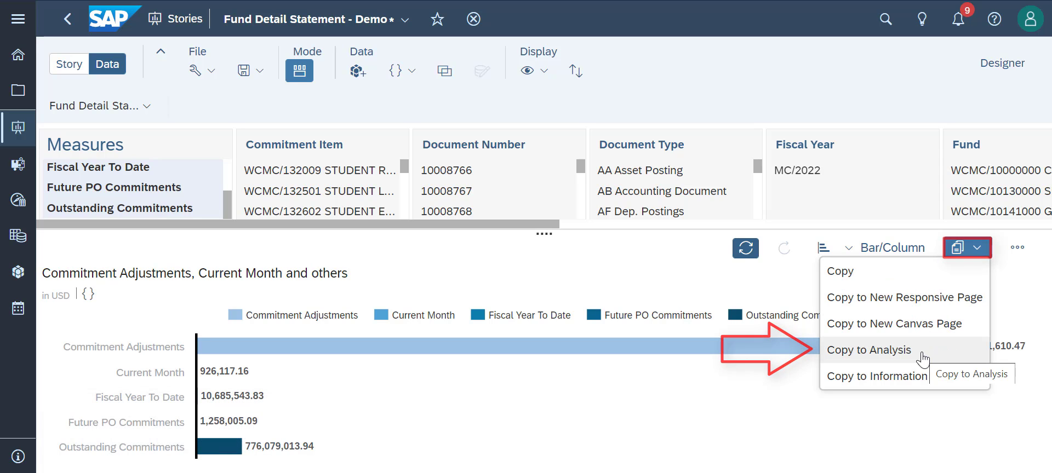
pyautogui.click(869, 350)
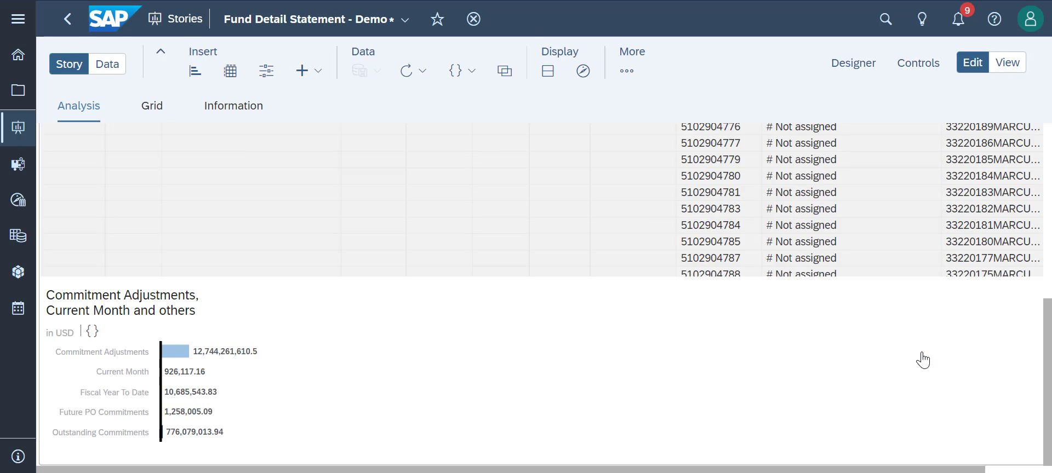
pyautogui.moveTo(269, 348)
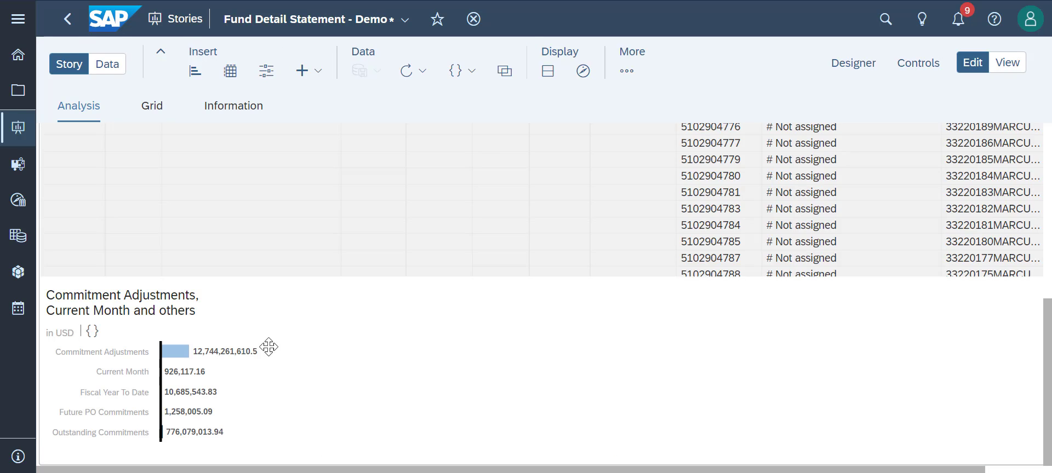
# - Pin the Commitment Adjustments chart to Home, saving the Fund Detail Statement story
pyautogui.rightClick(268, 347)
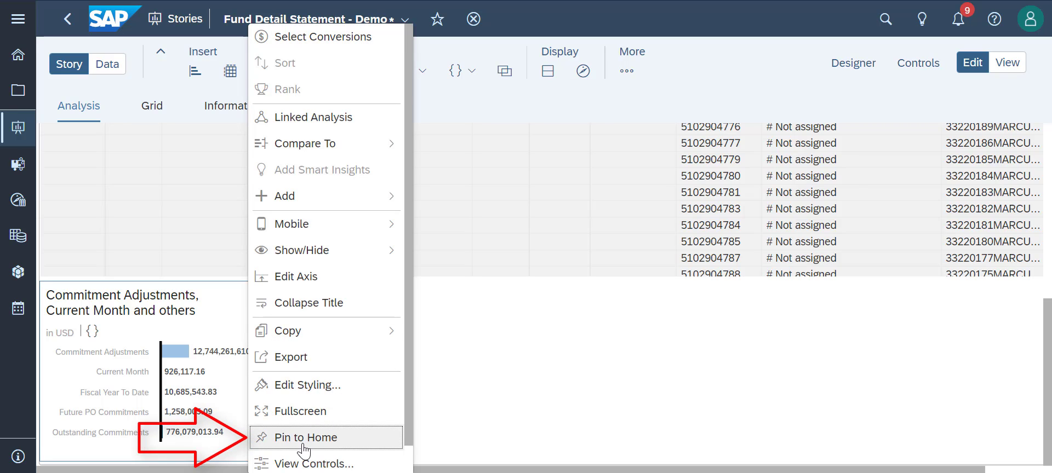
pyautogui.moveTo(298, 441)
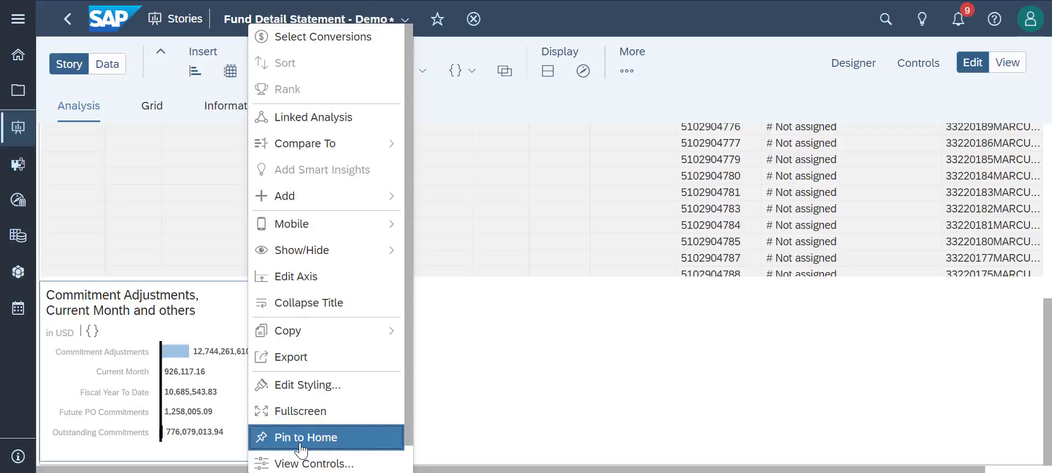
pyautogui.click(305, 437)
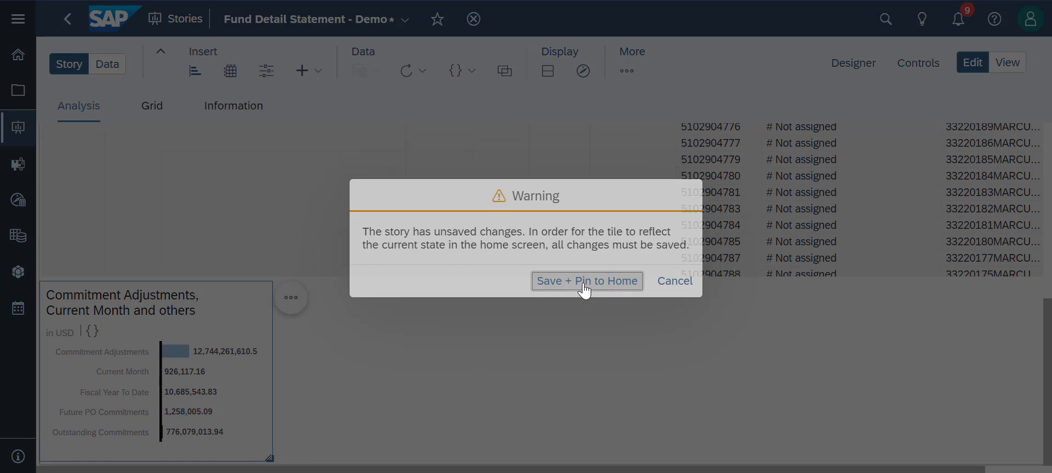
pyautogui.click(586, 281)
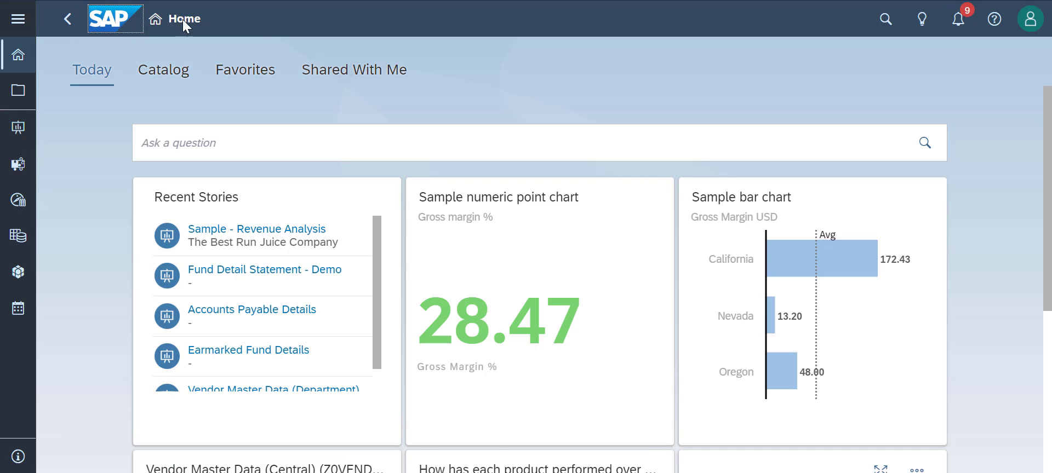
# - Scroll the home page down to the pinned Commitment Adjustments tile with USD figures
pyautogui.scroll(-3)
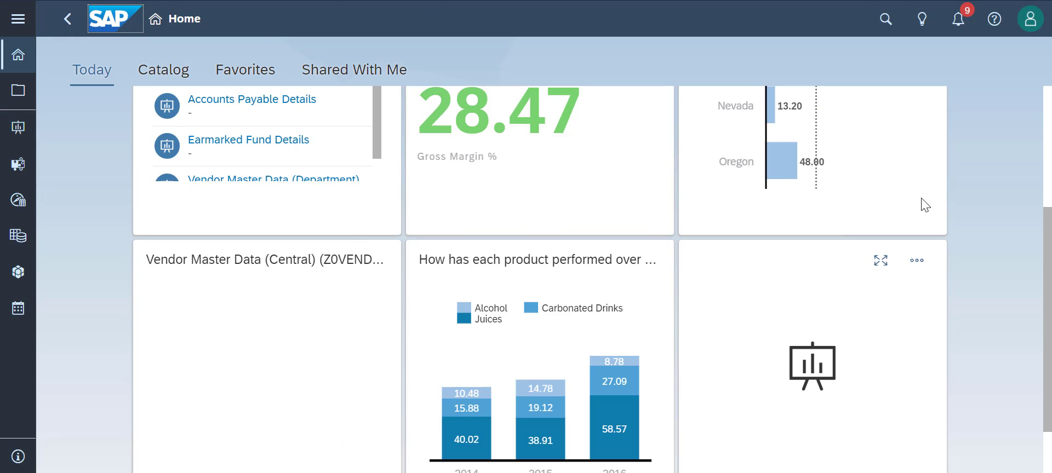
pyautogui.scroll(-3)
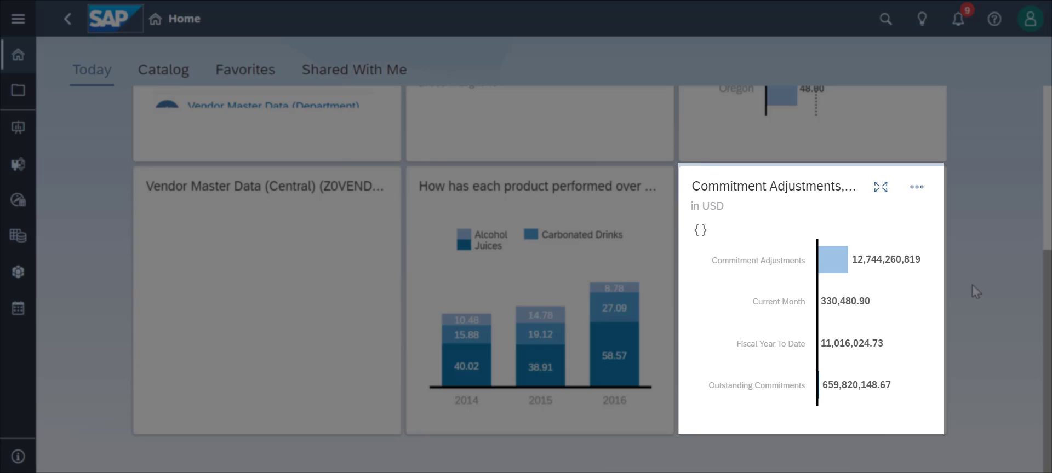
pyautogui.moveTo(880, 186)
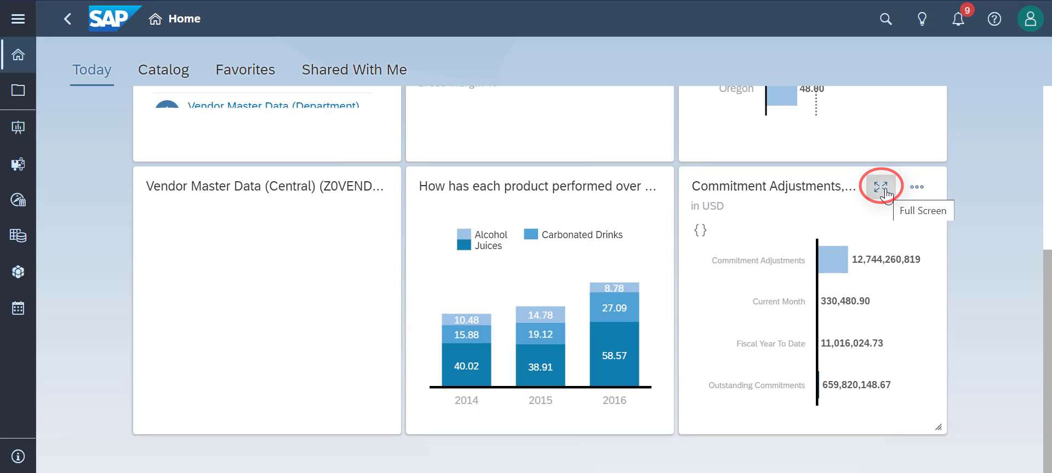
# - Show the pinned Commitment Adjustments tile full screen and open its title and subtitle information
pyautogui.click(880, 186)
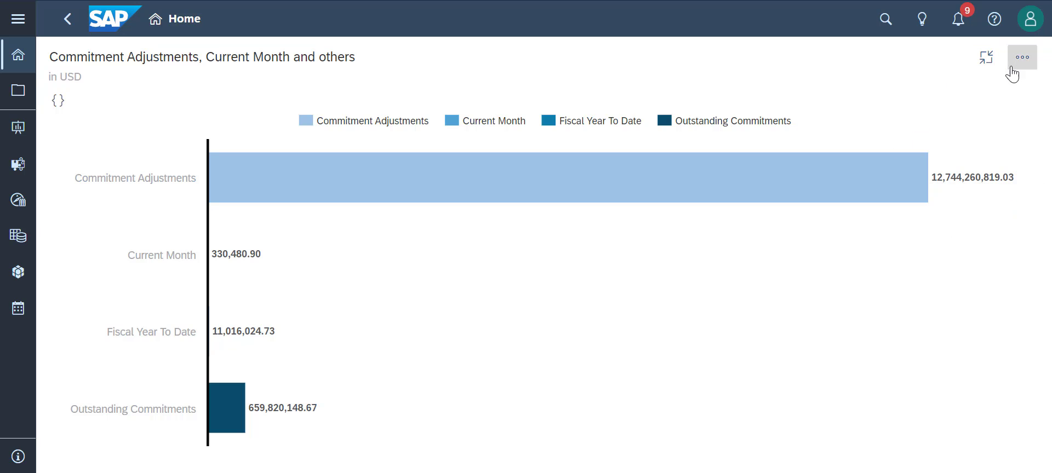
pyautogui.click(1022, 57)
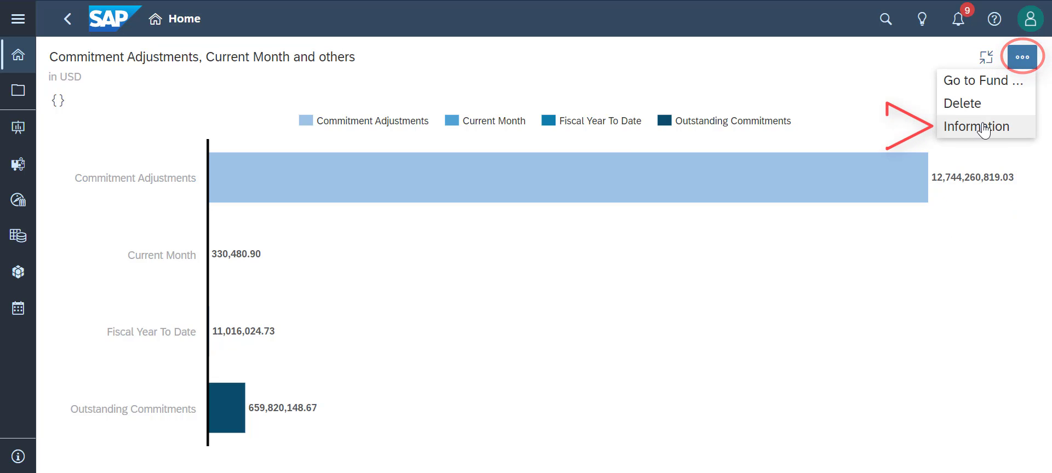
pyautogui.click(976, 126)
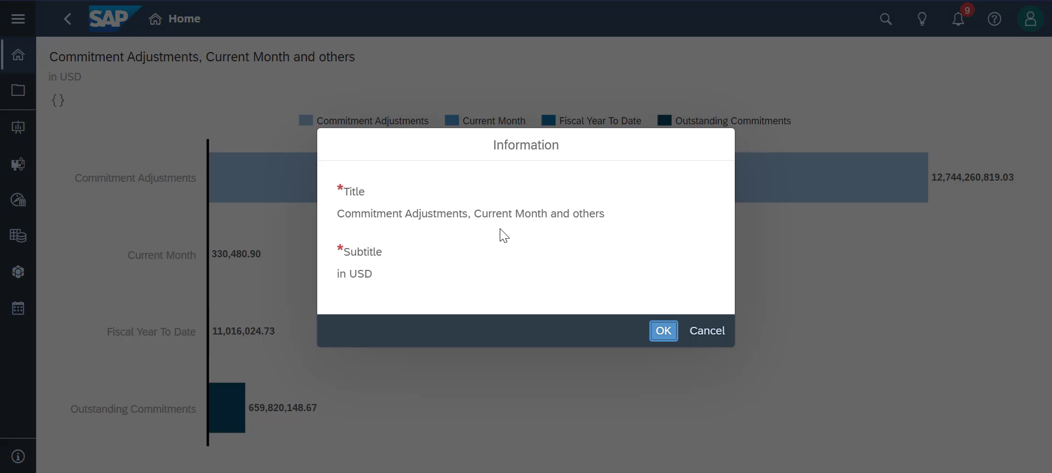
pyautogui.moveTo(661, 334)
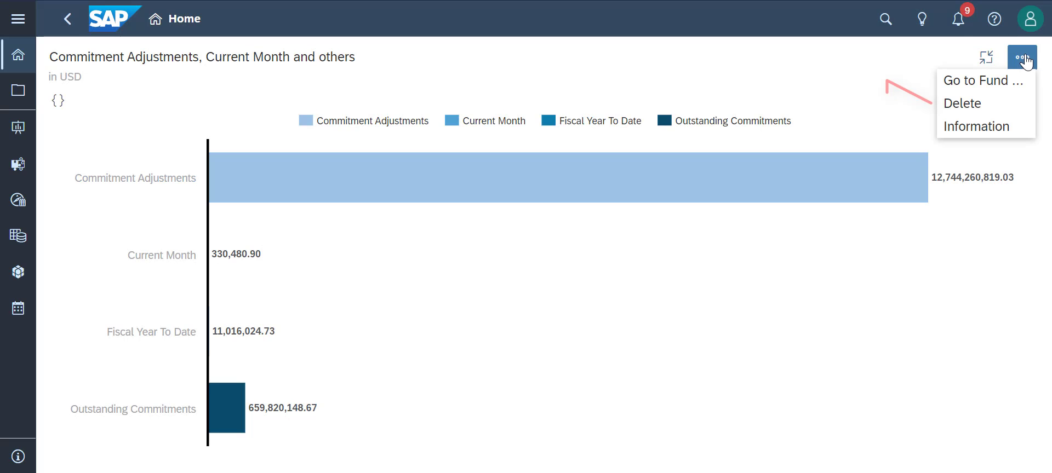
pyautogui.moveTo(994, 82)
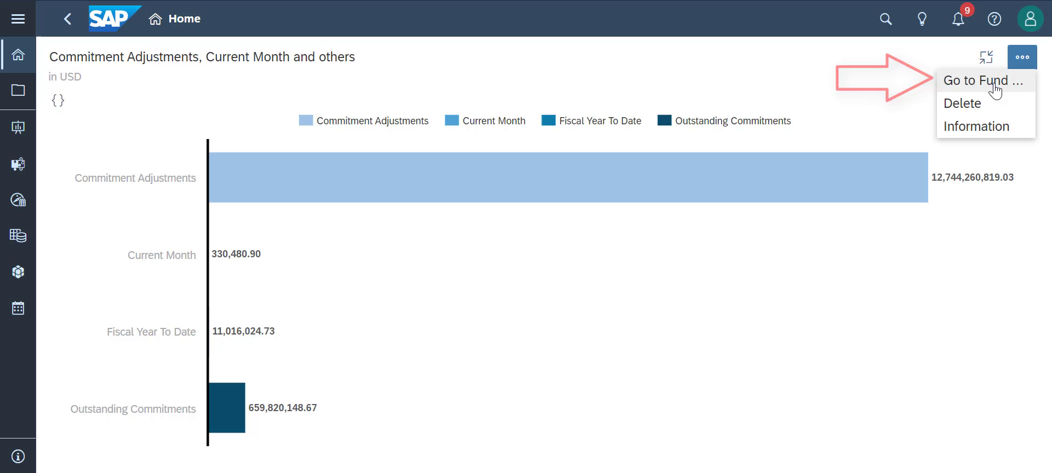
# - Open Fund Detail Statement with its variables set, then show the product performance tile full screen
pyautogui.click(983, 80)
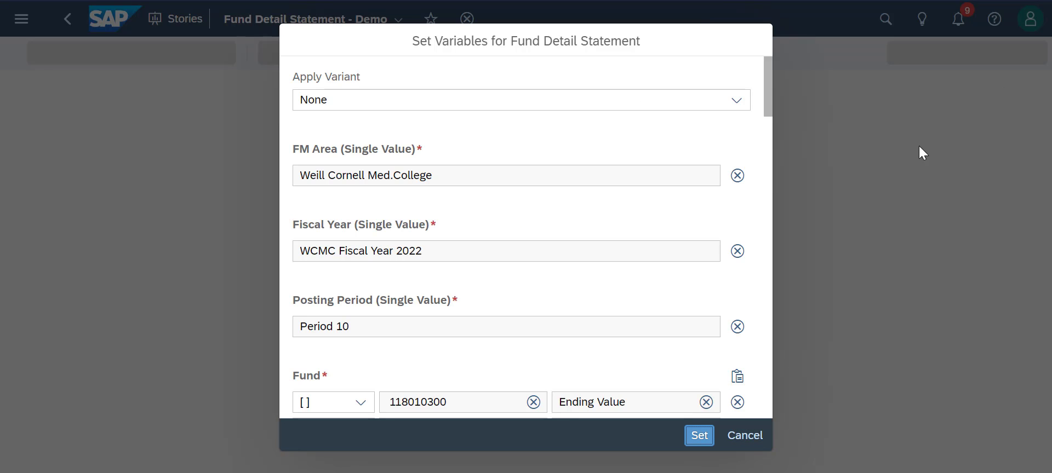
pyautogui.click(699, 436)
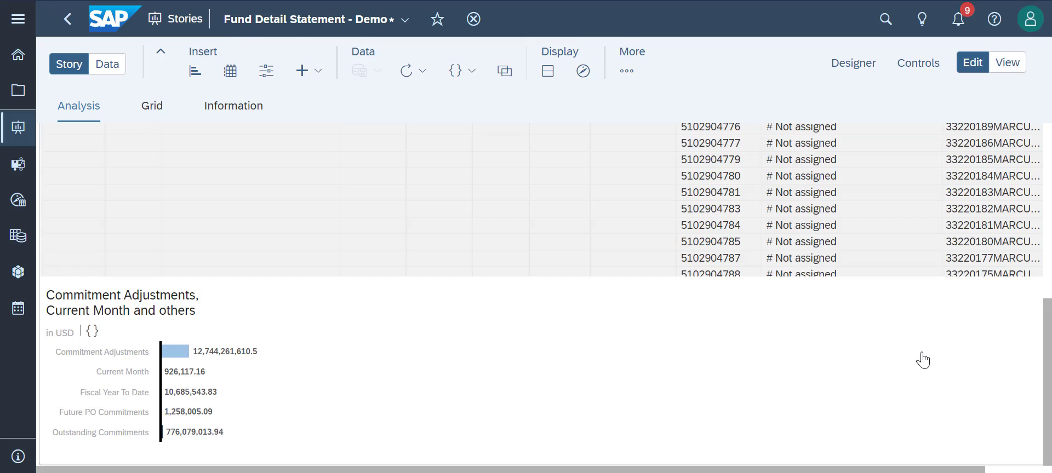
pyautogui.click(67, 18)
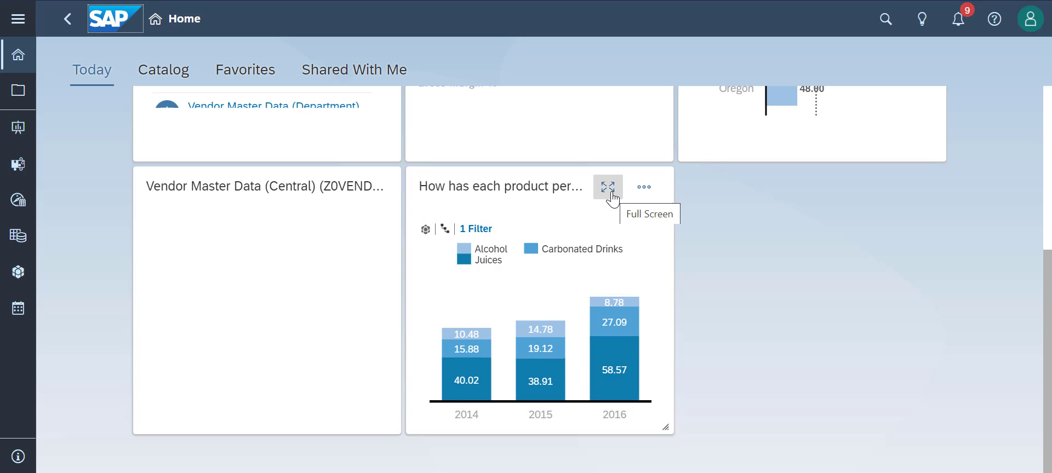
pyautogui.click(607, 187)
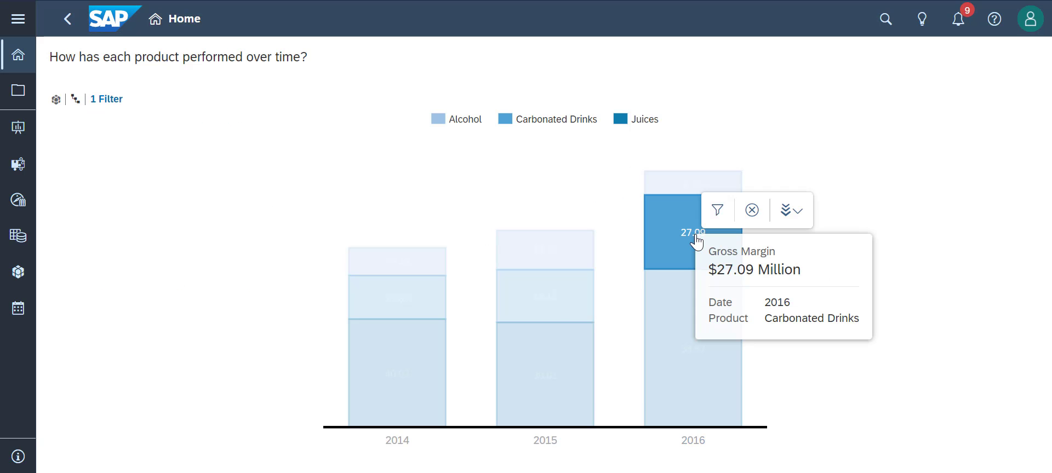